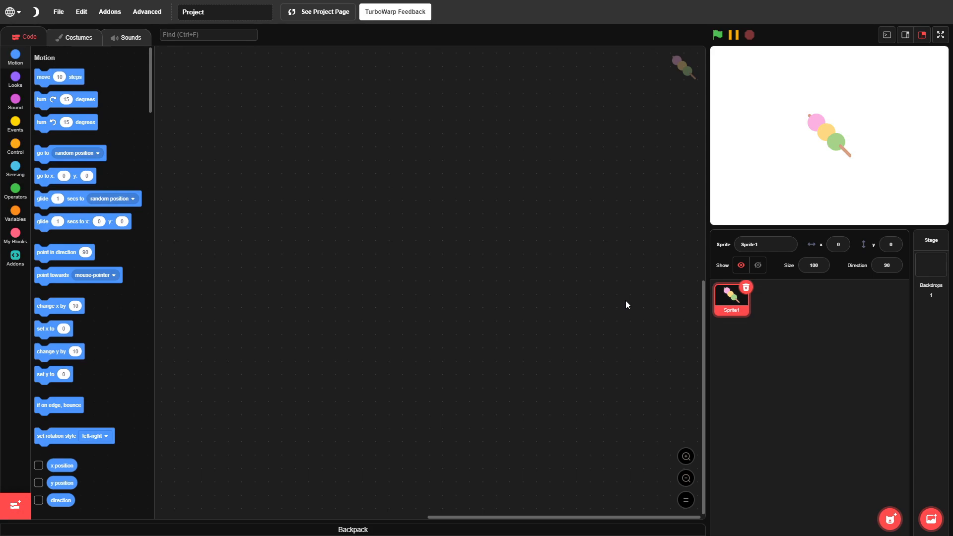
{"action": "mouse_move", "coordinate": [411, 242]}
{"action": "type", "text": "P"}
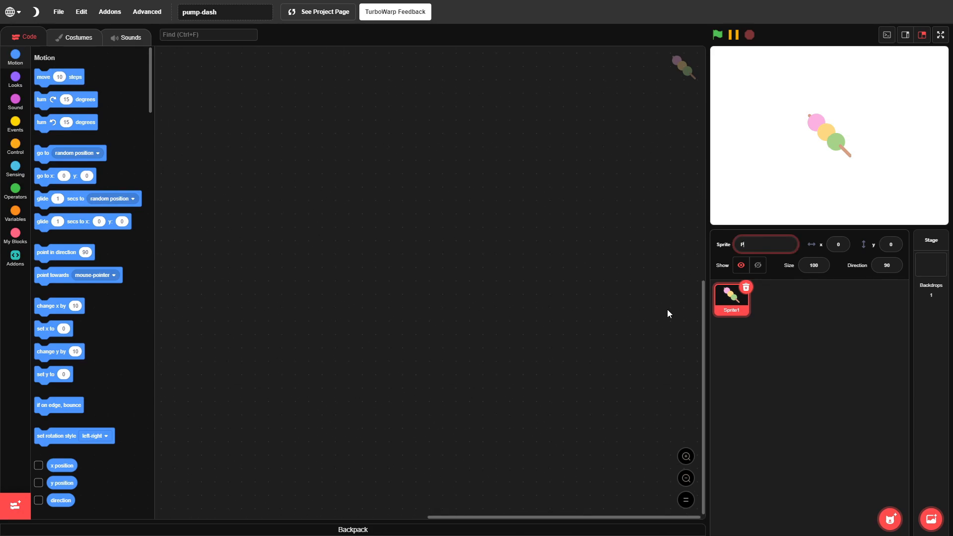
Give the Player sprite a yellow-outlined square costume with an orange centre
{"action": "left_click", "coordinate": [78, 38]}
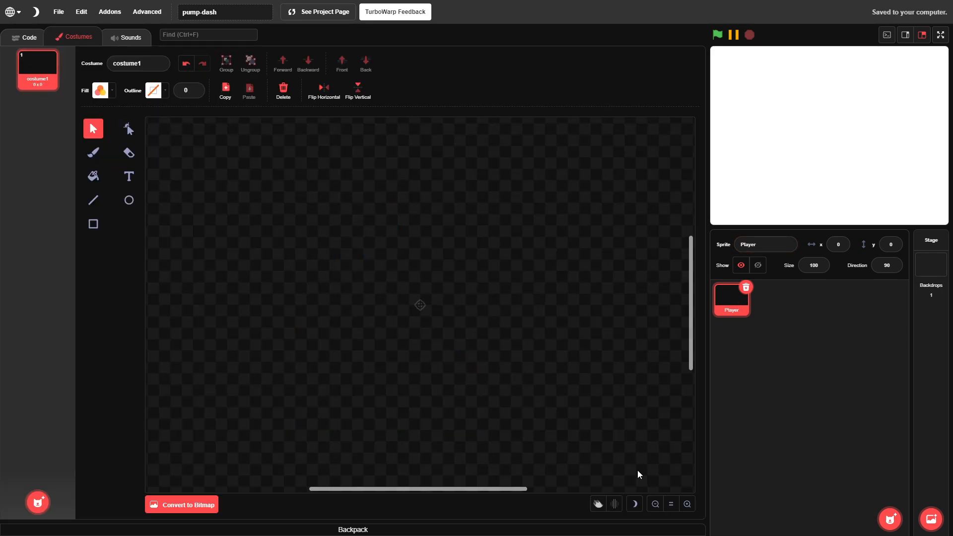
{"action": "left_click", "coordinate": [93, 224]}
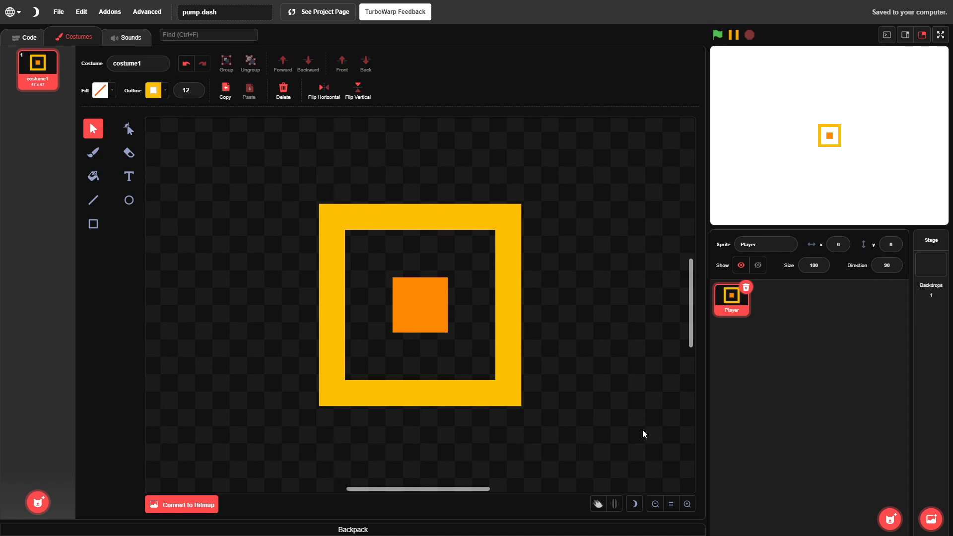
{"action": "mouse_move", "coordinate": [73, 305]}
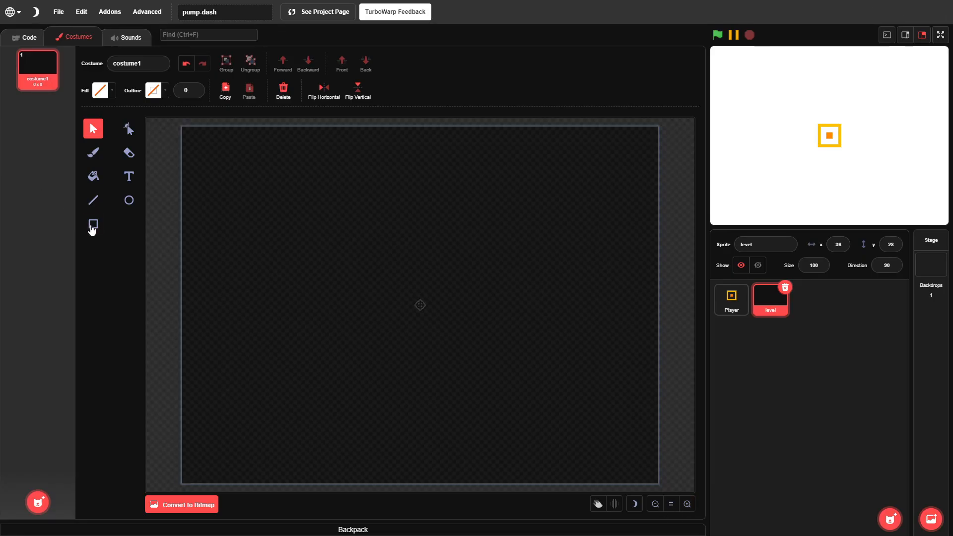
Draw the ground costume as a wide orange strip across the bottom of the canvas
{"action": "left_click_drag", "start_coordinate": [181, 396], "coordinate": [663, 484]}
{"action": "type", "text": "ground"}
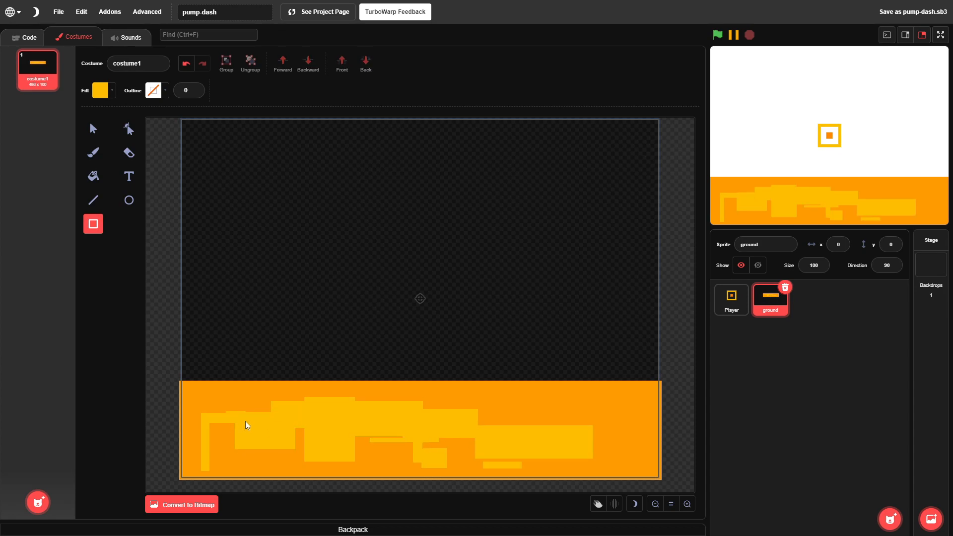
Script the ground to clone itself, scroll left by -5 and wrap to x 480 past -479
{"action": "left_click", "coordinate": [24, 37]}
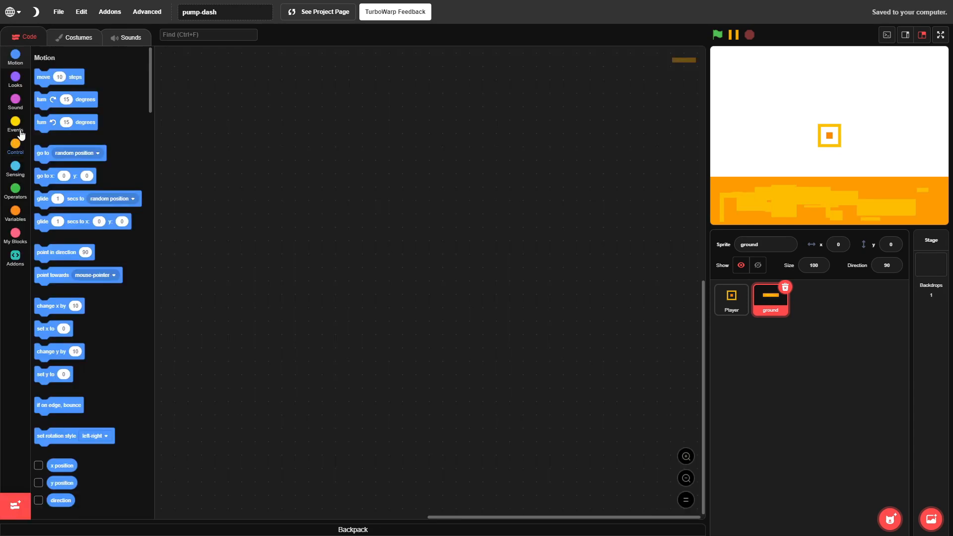
{"action": "mouse_move", "coordinate": [71, 41]}
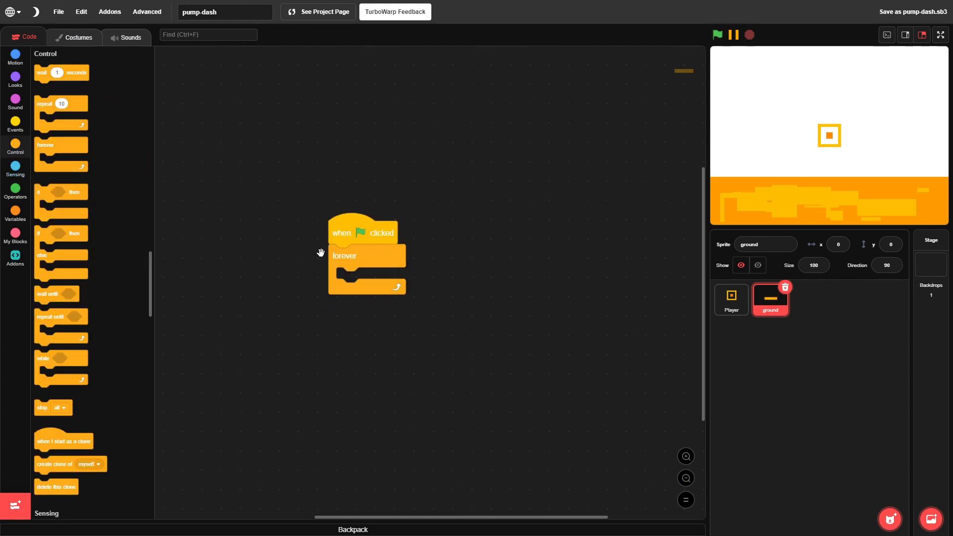
{"action": "left_click_drag", "start_coordinate": [69, 463], "coordinate": [339, 196]}
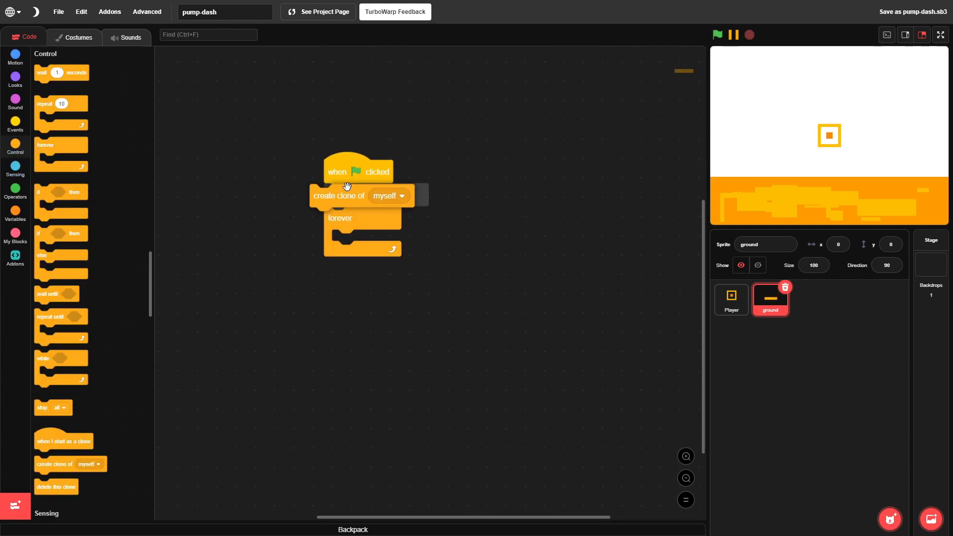
{"action": "left_click", "coordinate": [15, 64]}
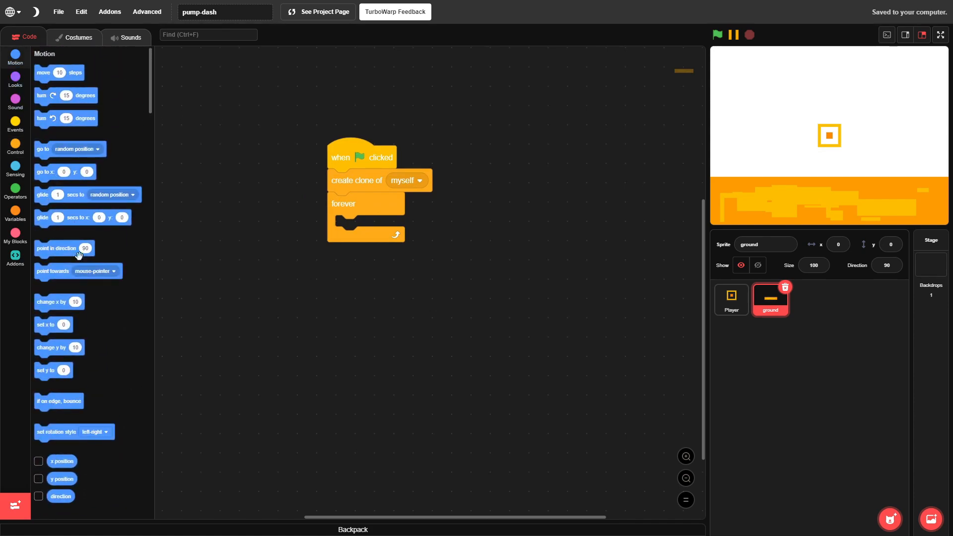
{"action": "left_click_drag", "start_coordinate": [52, 302], "coordinate": [370, 226]}
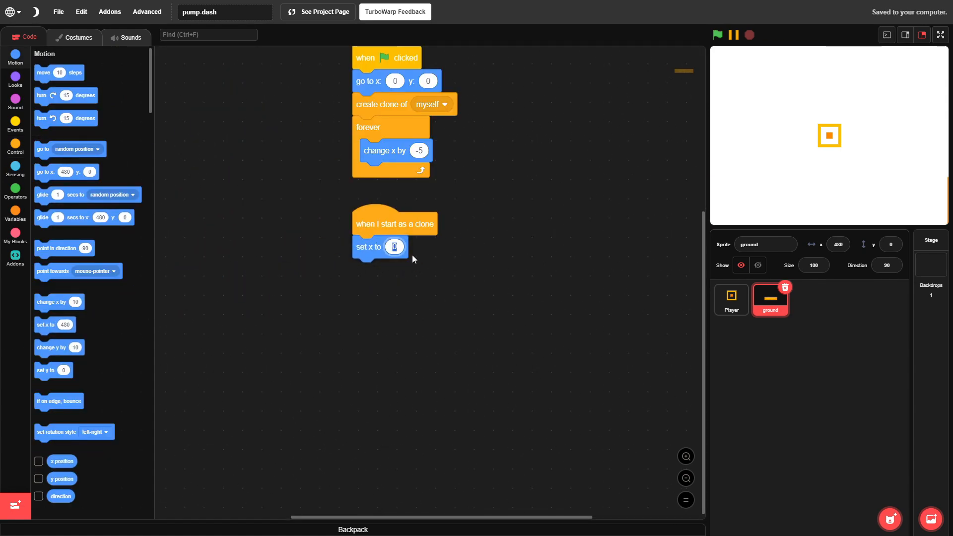
{"action": "type", "text": "480"}
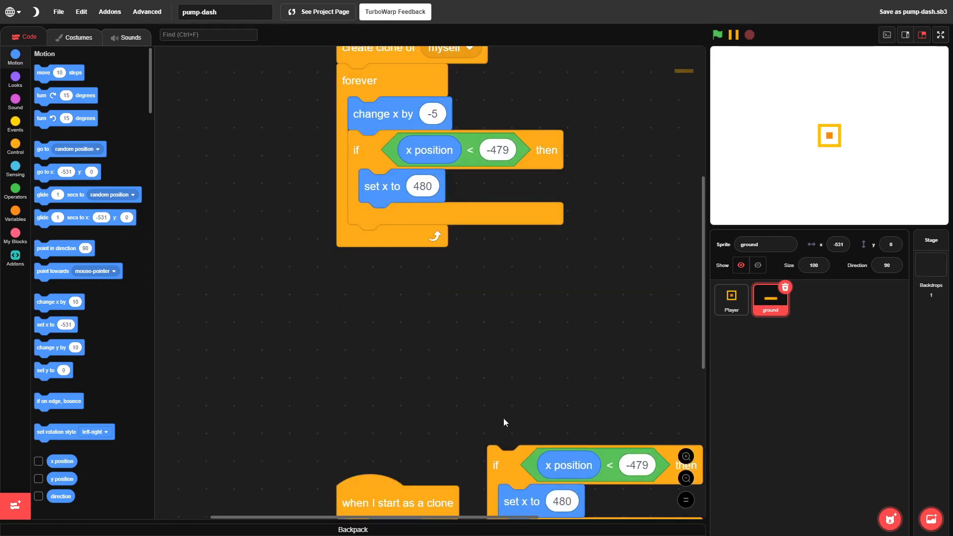
{"action": "left_click", "coordinate": [717, 35]}
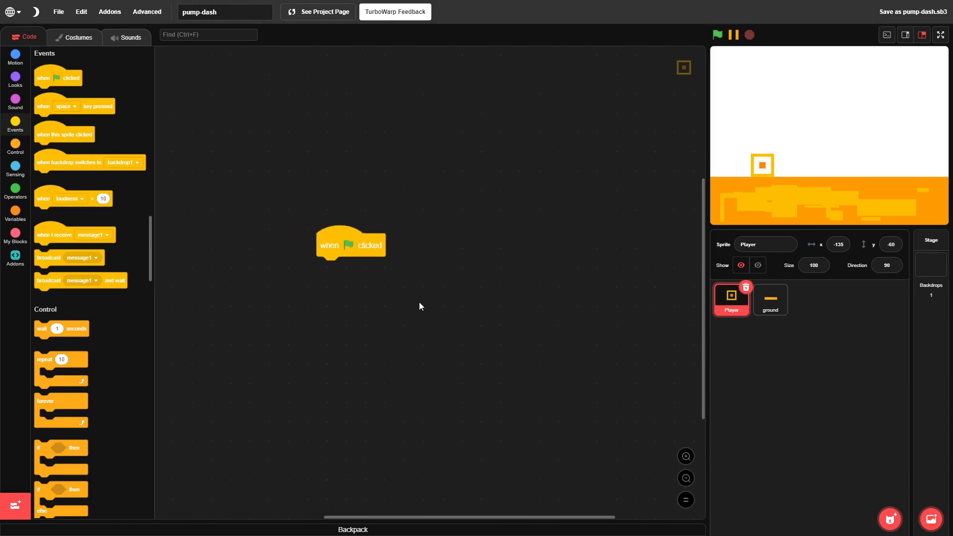
Define the Player block: jump with gravity 10, fall by -1, land at y -60 when touching ground
{"action": "left_click", "coordinate": [12, 59]}
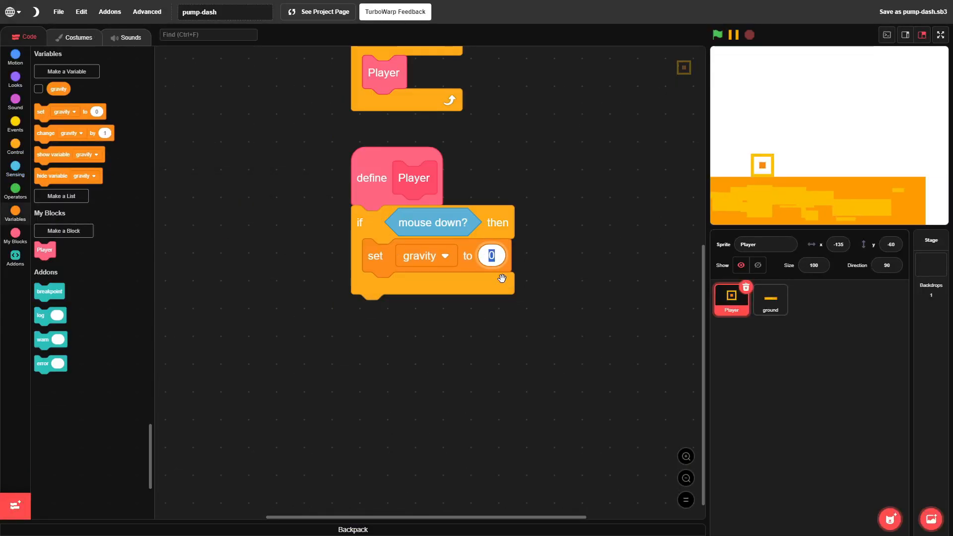
{"action": "type", "text": "10"}
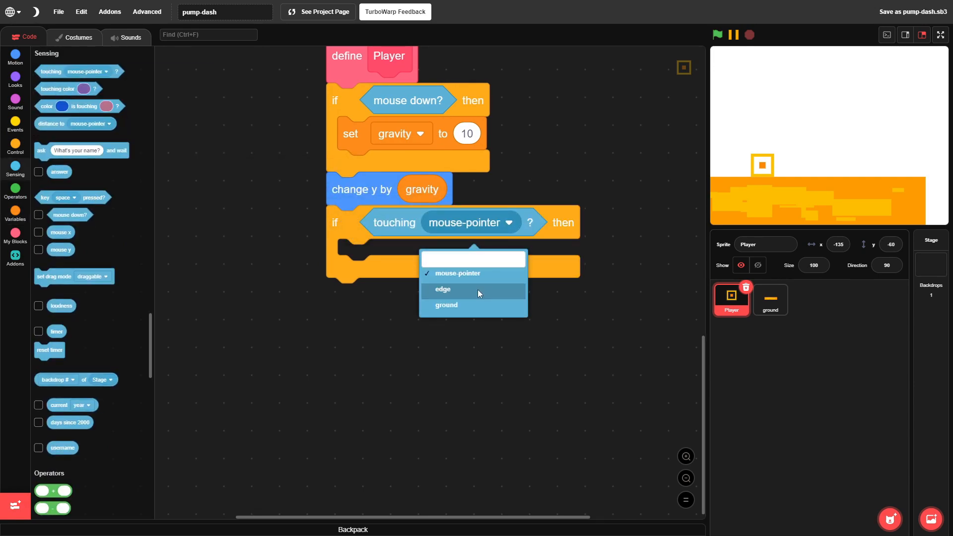
{"action": "left_click", "coordinate": [446, 305]}
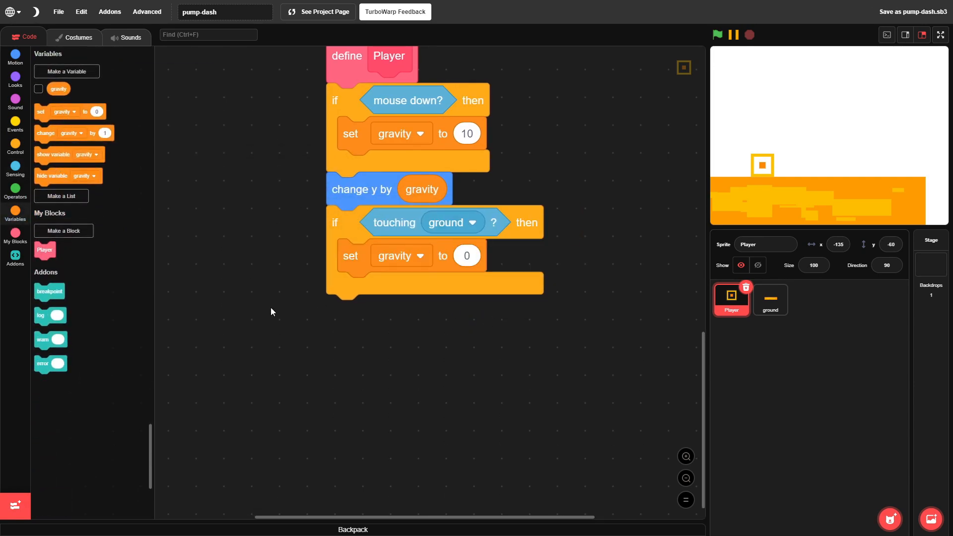
{"action": "left_click", "coordinate": [19, 56]}
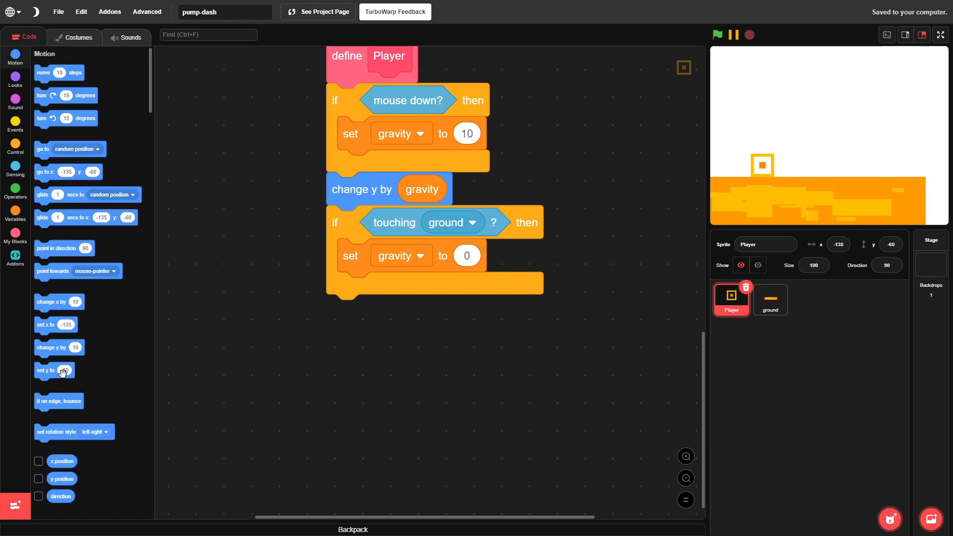
{"action": "left_click_drag", "start_coordinate": [54, 370], "coordinate": [377, 240]}
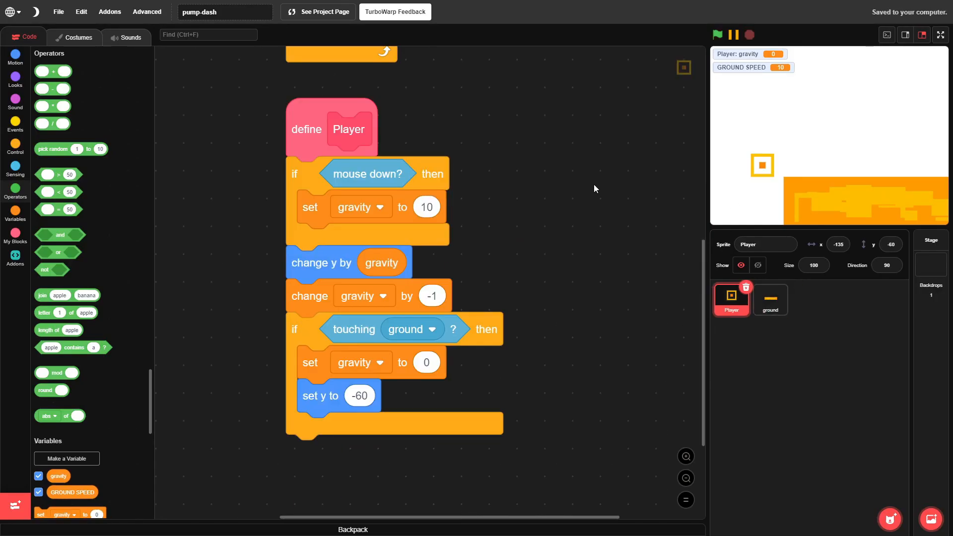
Run the game full screen to test the jump with gravity and ground readouts
{"action": "left_click", "coordinate": [940, 35]}
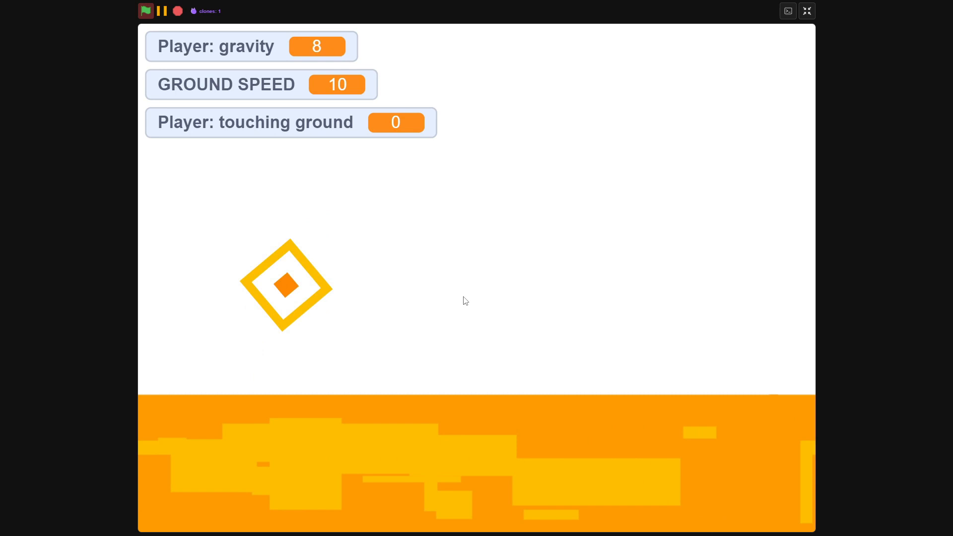
{"action": "left_click", "coordinate": [807, 11]}
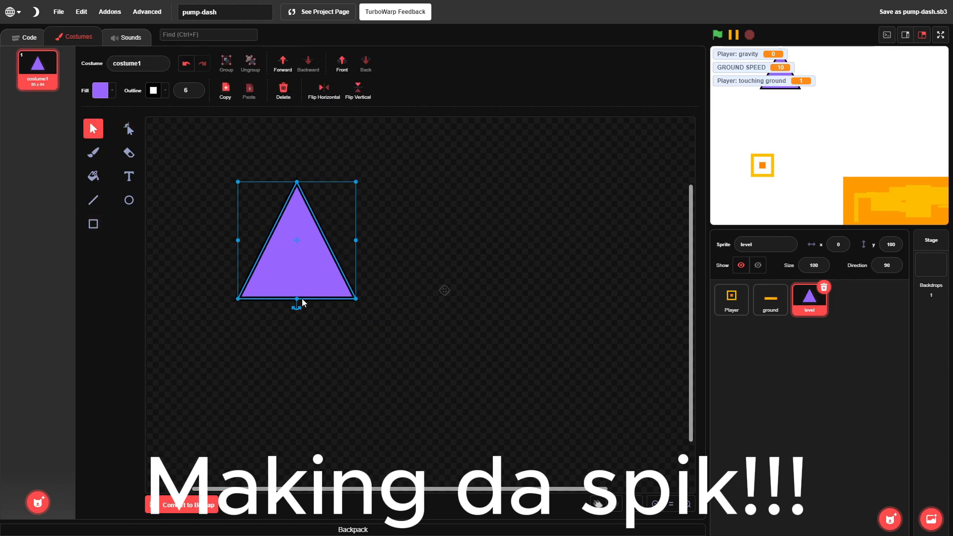
Give the level spike a white outline with dark fill and return to the level scripts
{"action": "left_click", "coordinate": [154, 91]}
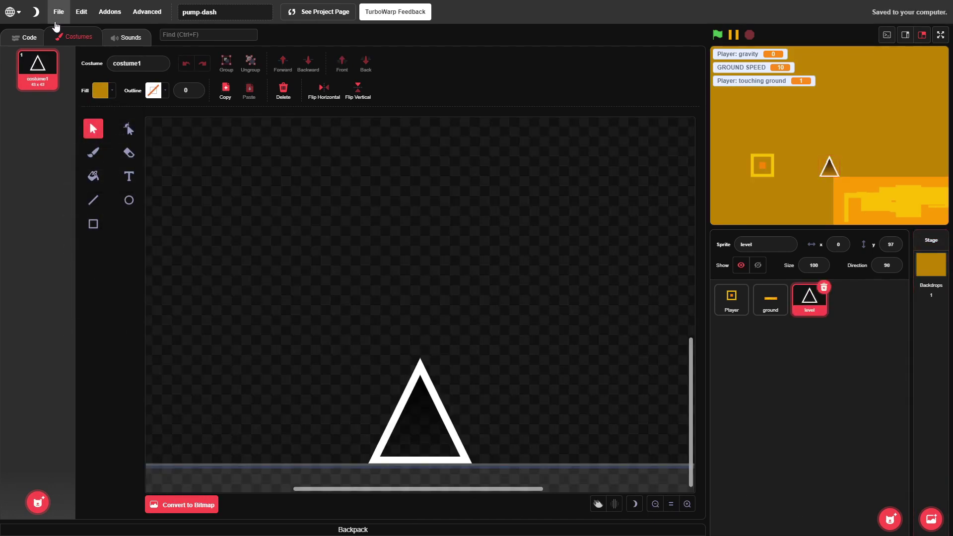
{"action": "left_click", "coordinate": [23, 38]}
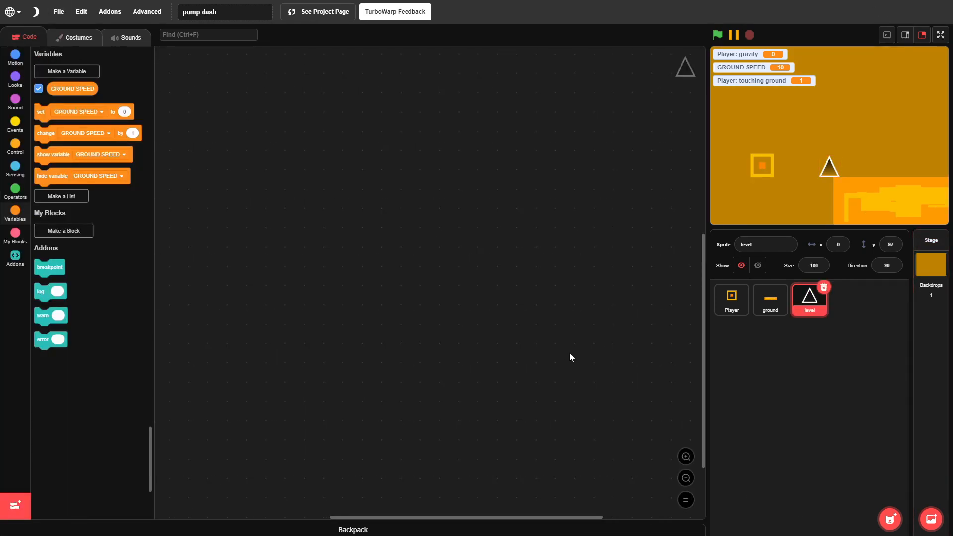
Make the Player spin 10 degrees airborne and check for touching the level and its colour
{"action": "left_click", "coordinate": [940, 35]}
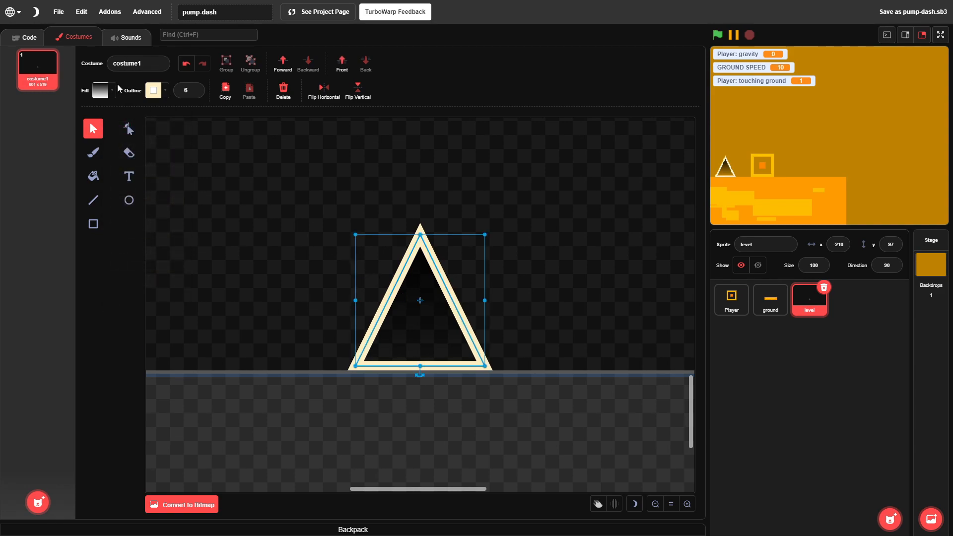
{"action": "left_click", "coordinate": [153, 90]}
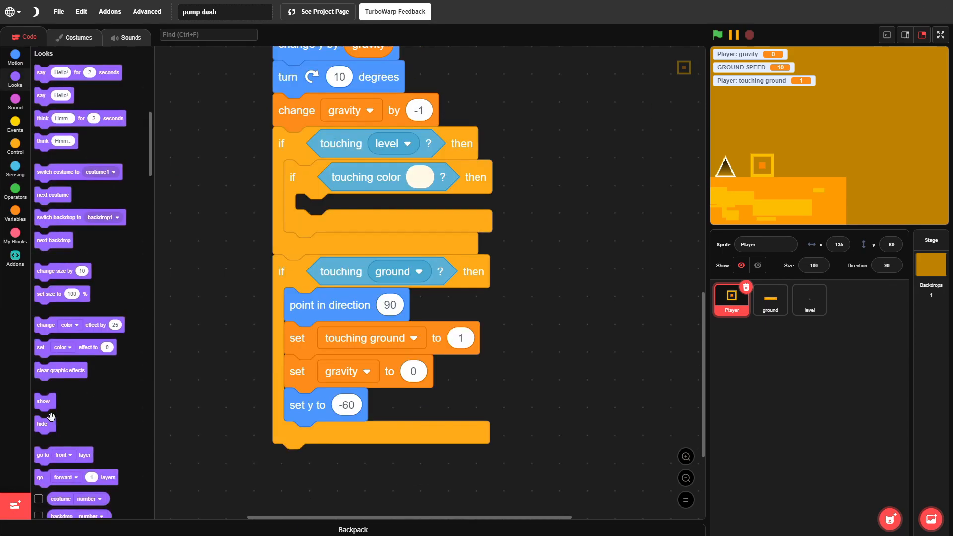
Raise ATTEMPS by 1 on each reset and log colour-hit adjustments, testing full screen
{"action": "left_click", "coordinate": [940, 35]}
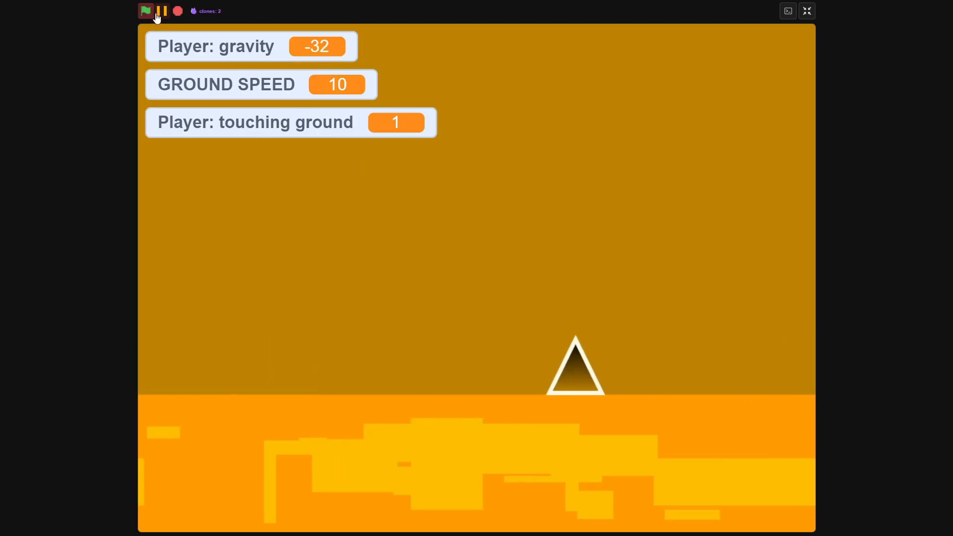
{"action": "left_click", "coordinate": [806, 11]}
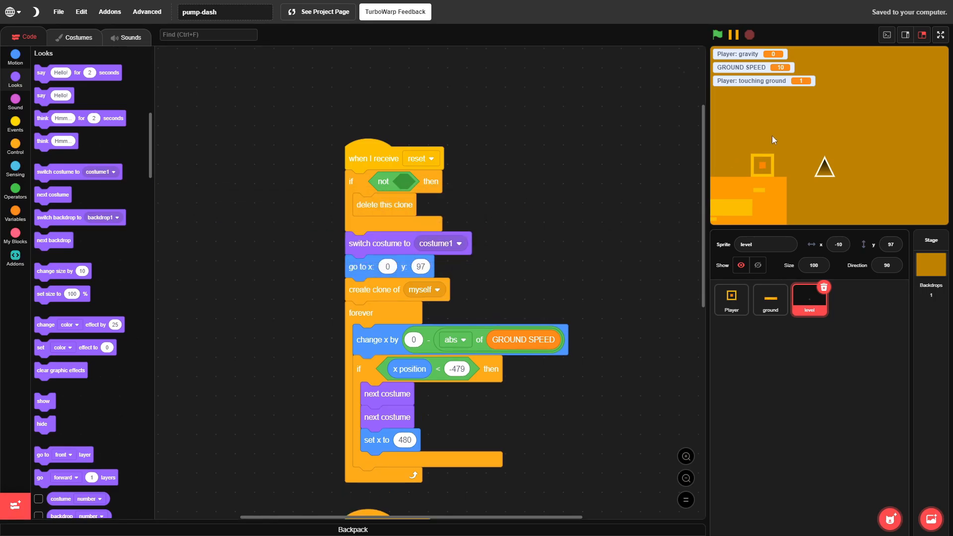
{"action": "left_click", "coordinate": [941, 35]}
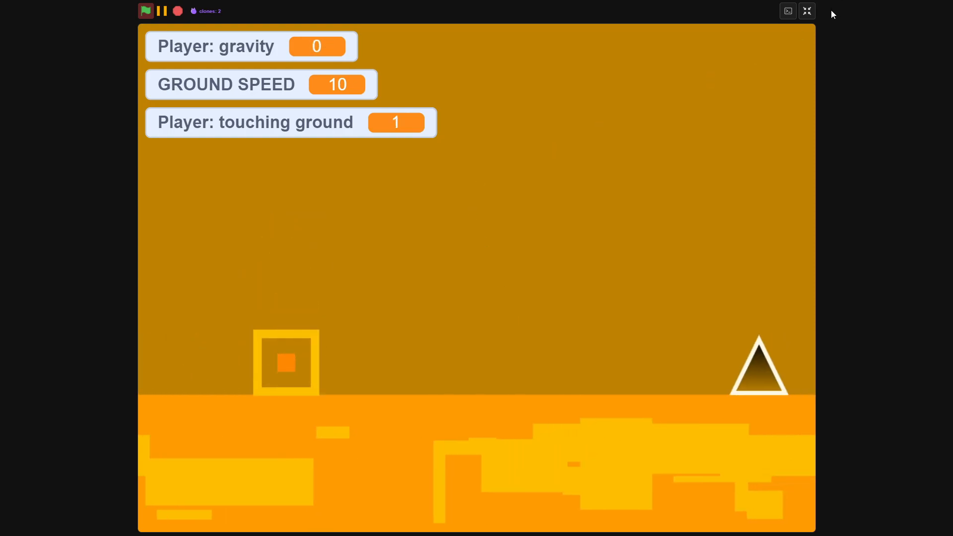
{"action": "left_click", "coordinate": [807, 10]}
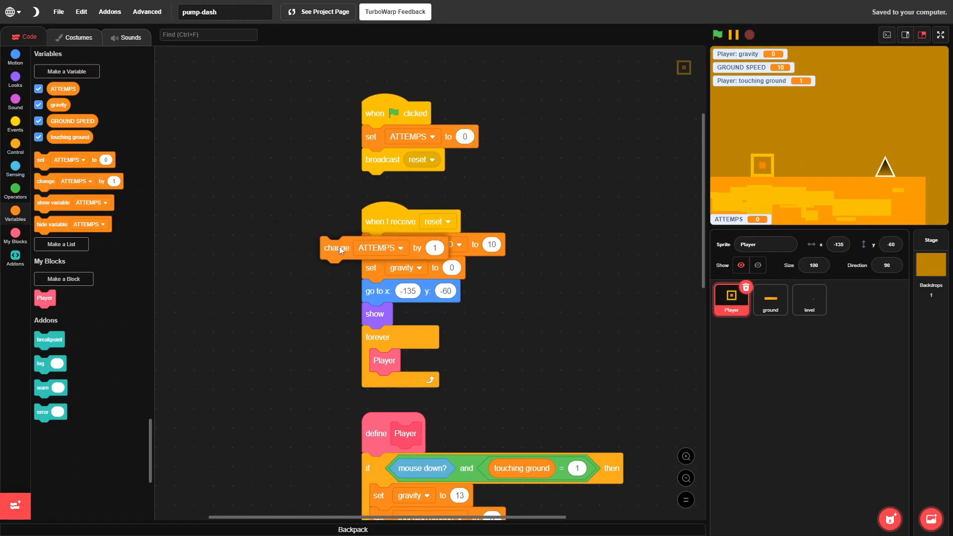
{"action": "left_click", "coordinate": [939, 34]}
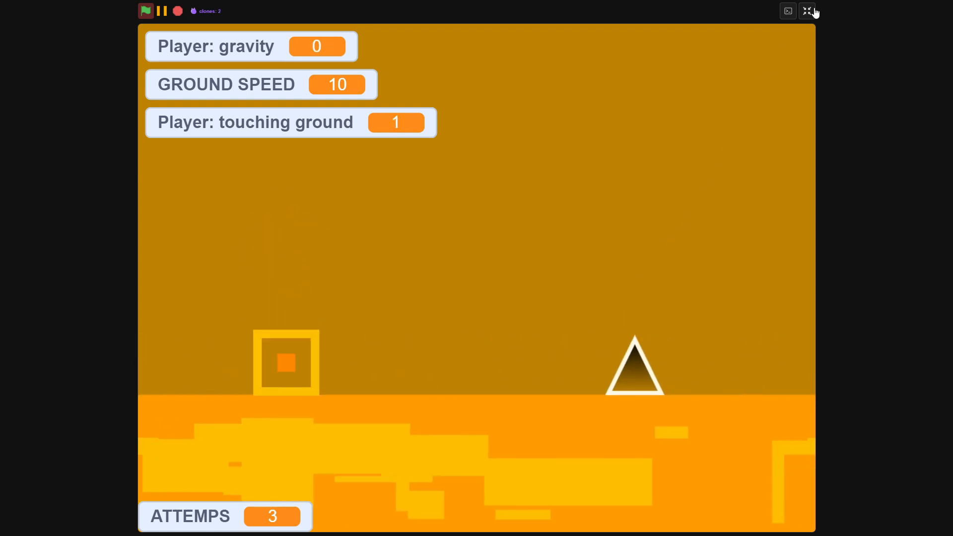
{"action": "left_click", "coordinate": [807, 11]}
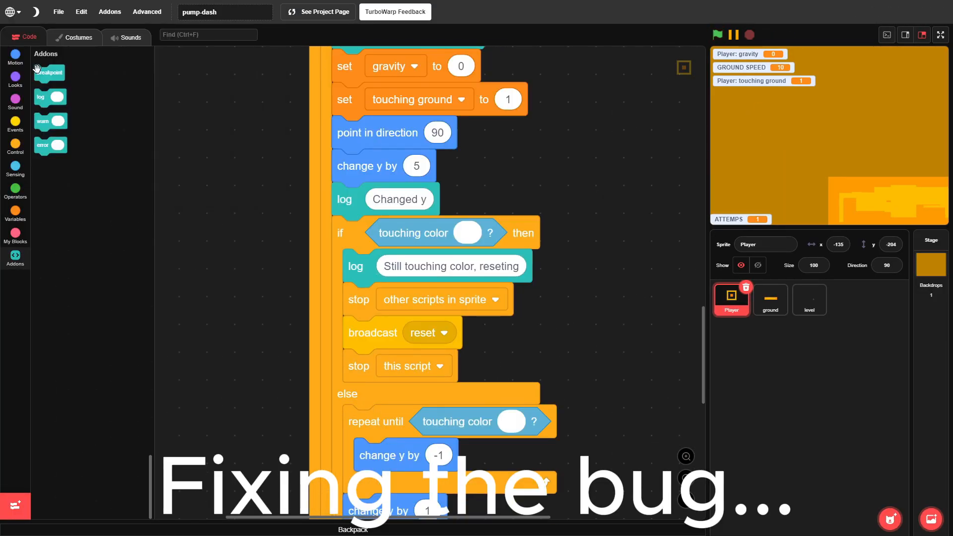
Add a second level costume with a single spike triangle at the bottom right
{"action": "left_click", "coordinate": [809, 300]}
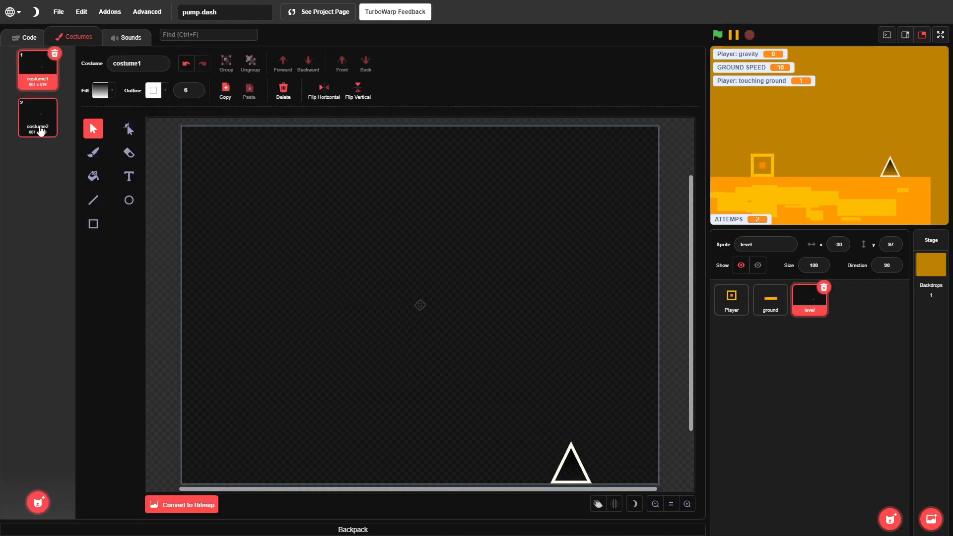
{"action": "left_click", "coordinate": [36, 117]}
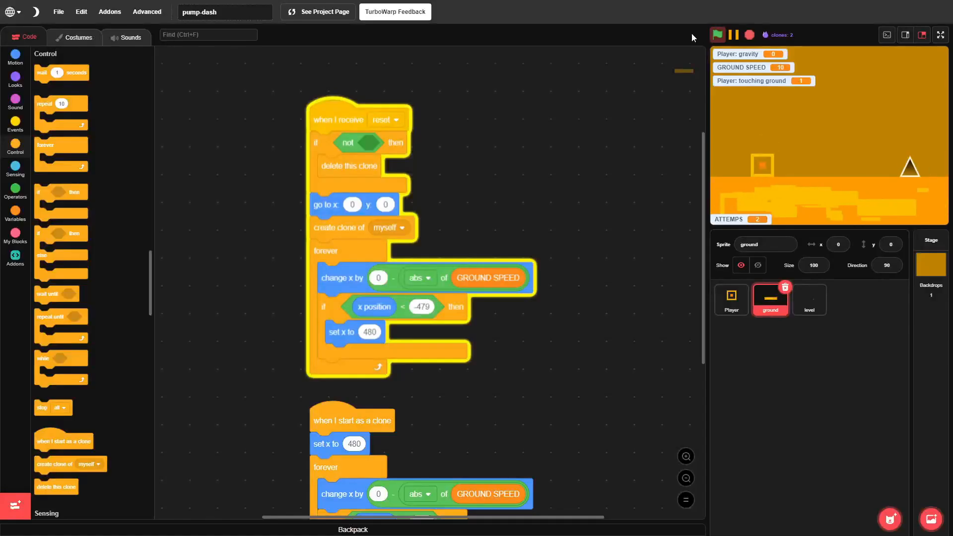
{"action": "left_click", "coordinate": [731, 300]}
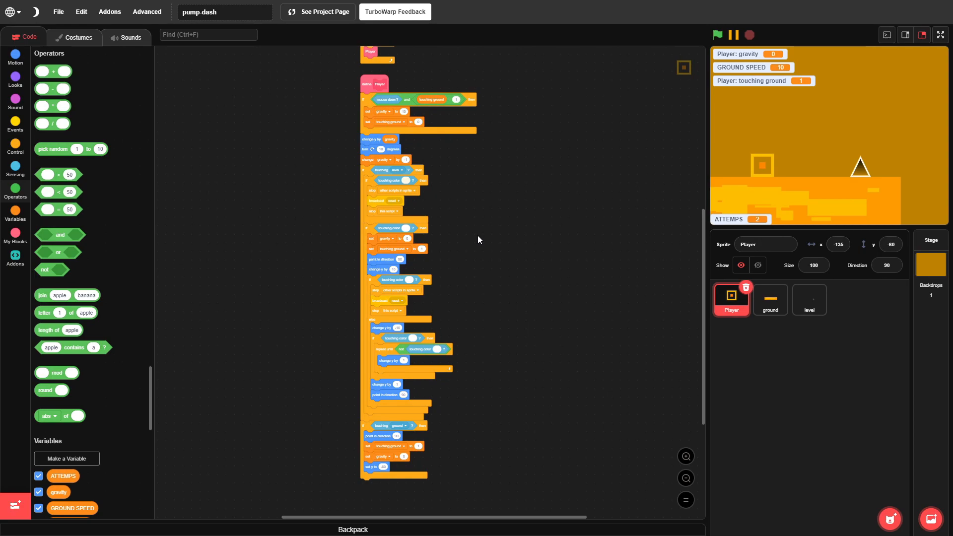
{"action": "left_click", "coordinate": [809, 300]}
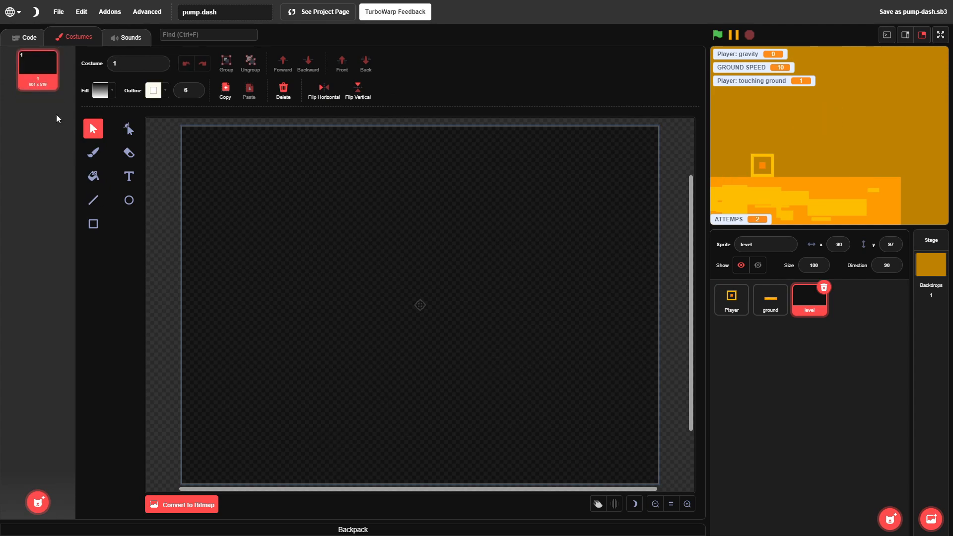
{"action": "mouse_move", "coordinate": [60, 130]}
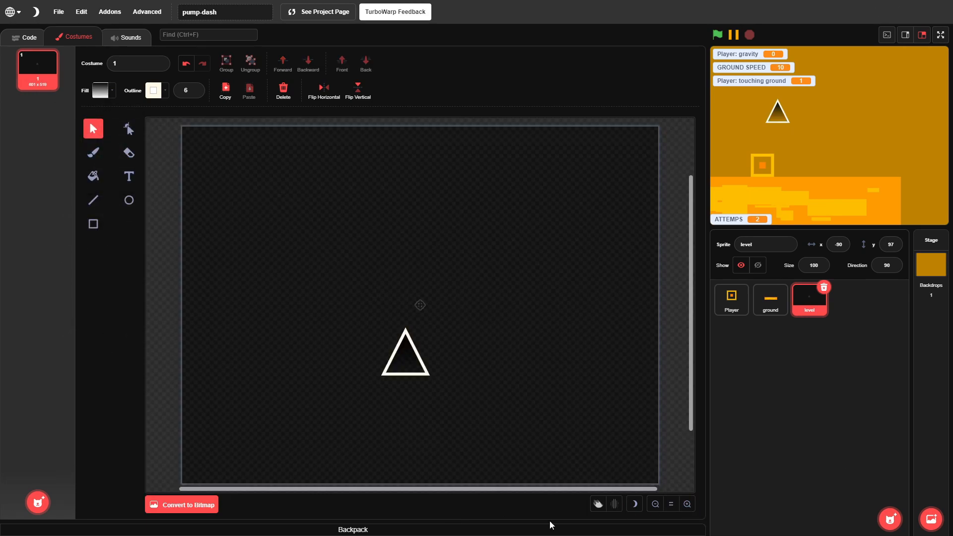
Play-test the level full screen, jumping over the spike and block obstacles
{"action": "left_click", "coordinate": [940, 34]}
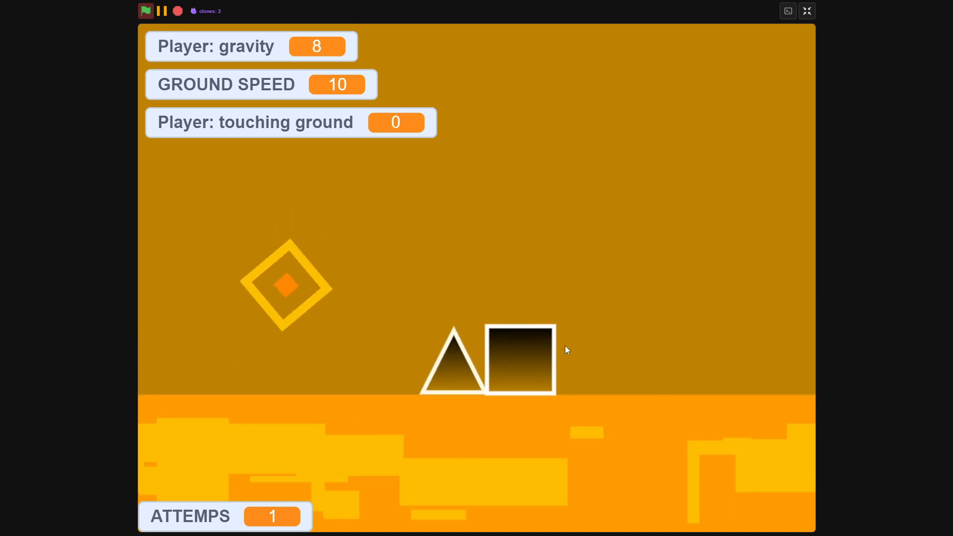
{"action": "left_click", "coordinate": [806, 10]}
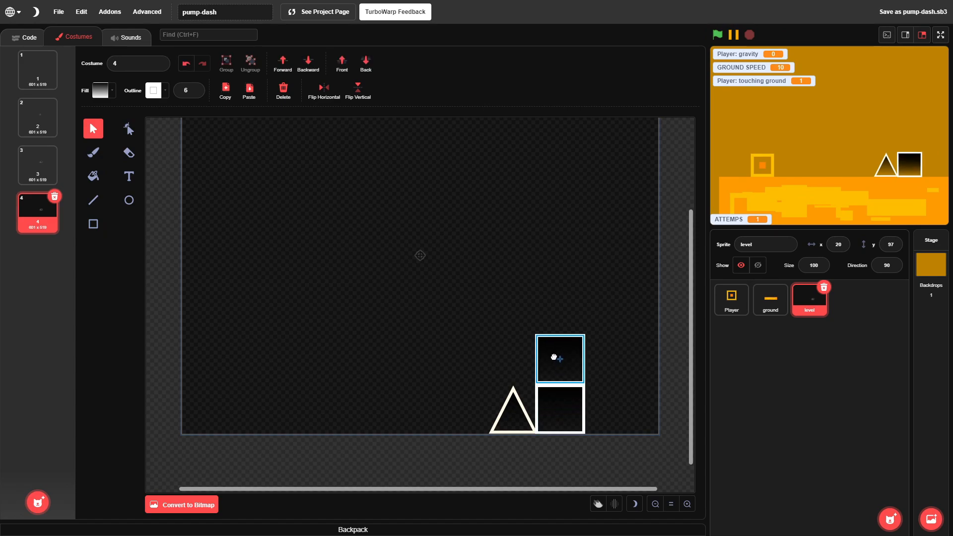
{"action": "left_click", "coordinate": [938, 35]}
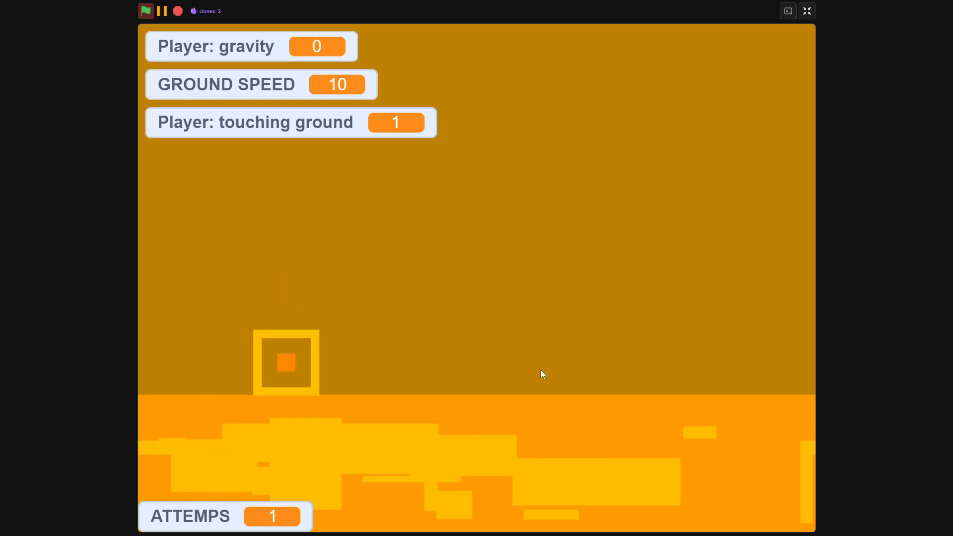
{"action": "left_click", "coordinate": [807, 10]}
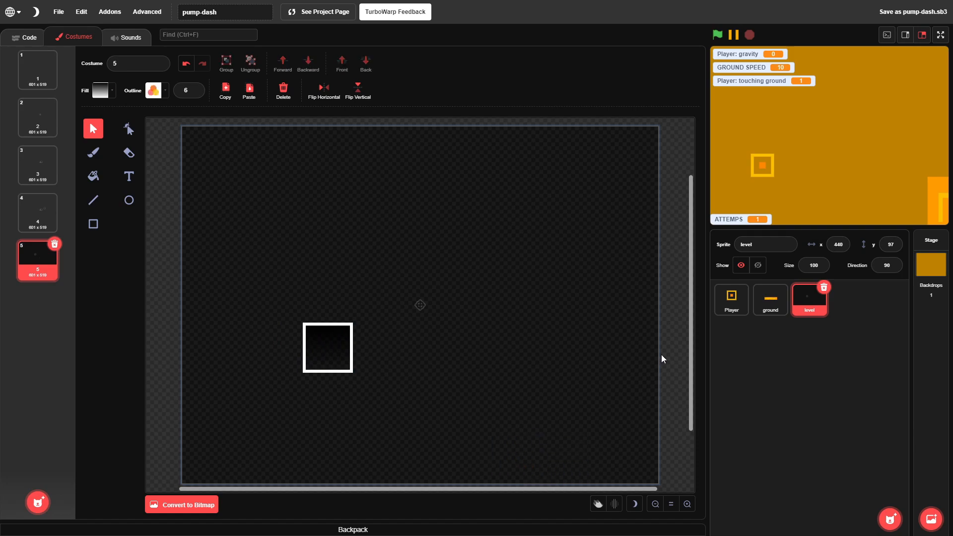
{"action": "left_click", "coordinate": [940, 34]}
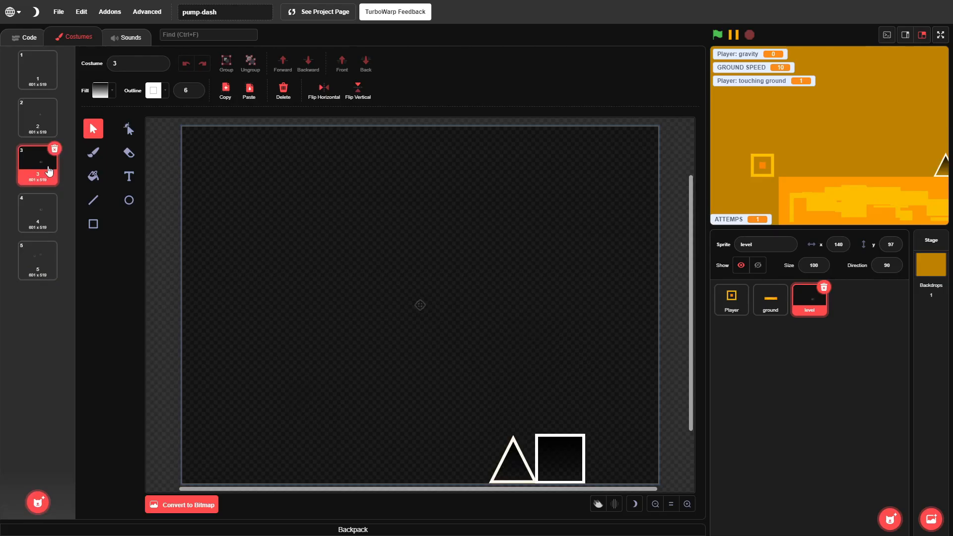
Review the level's obstacle costumes and return to its costume-stepping script
{"action": "left_click", "coordinate": [512, 464]}
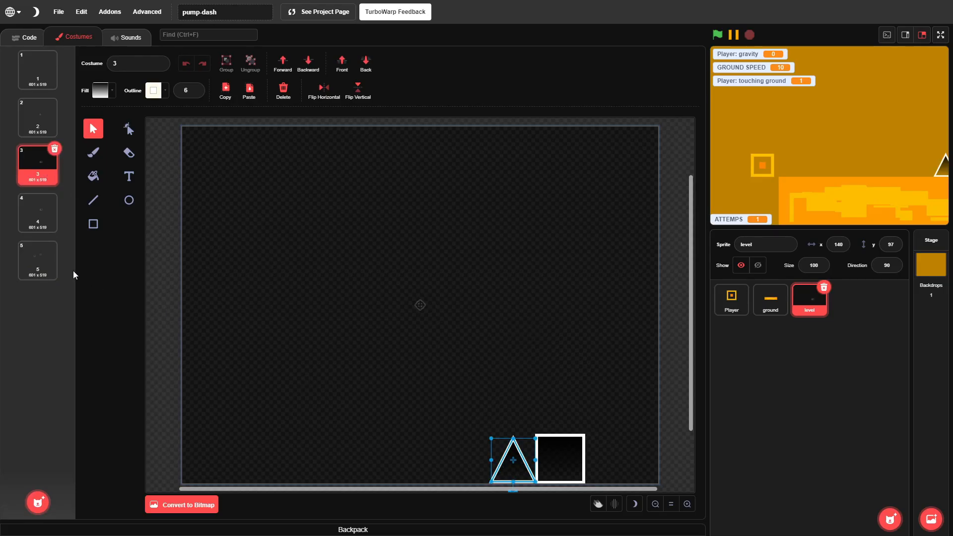
{"action": "left_click", "coordinate": [37, 261]}
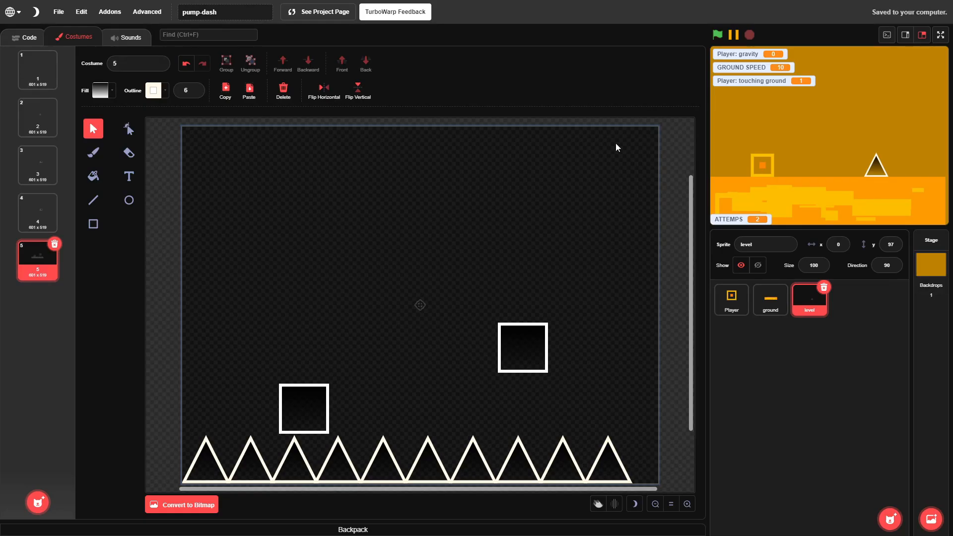
{"action": "left_click", "coordinate": [23, 37]}
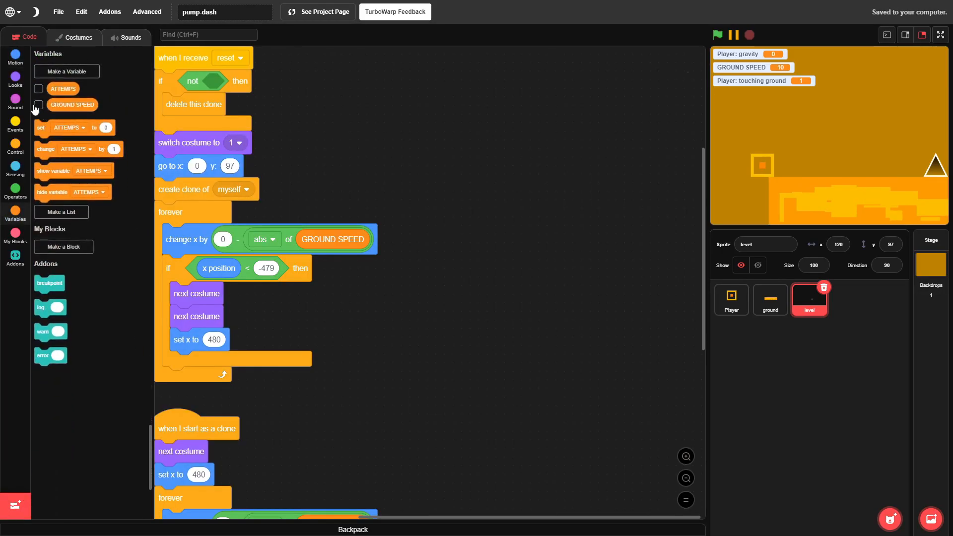
Hide the GROUND SPEED readout and test-run the game full screen, jumping over the spikes
{"action": "left_click", "coordinate": [732, 300]}
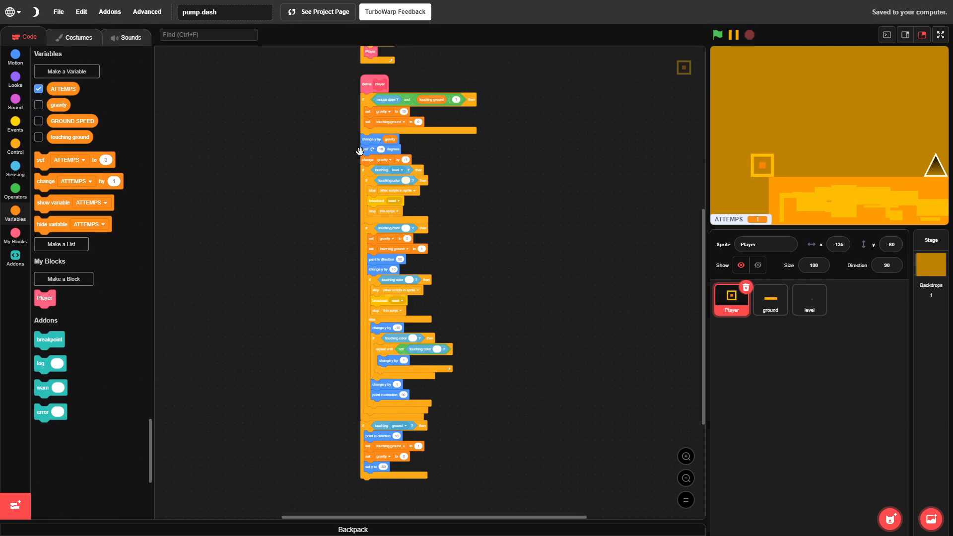
{"action": "left_click", "coordinate": [940, 35]}
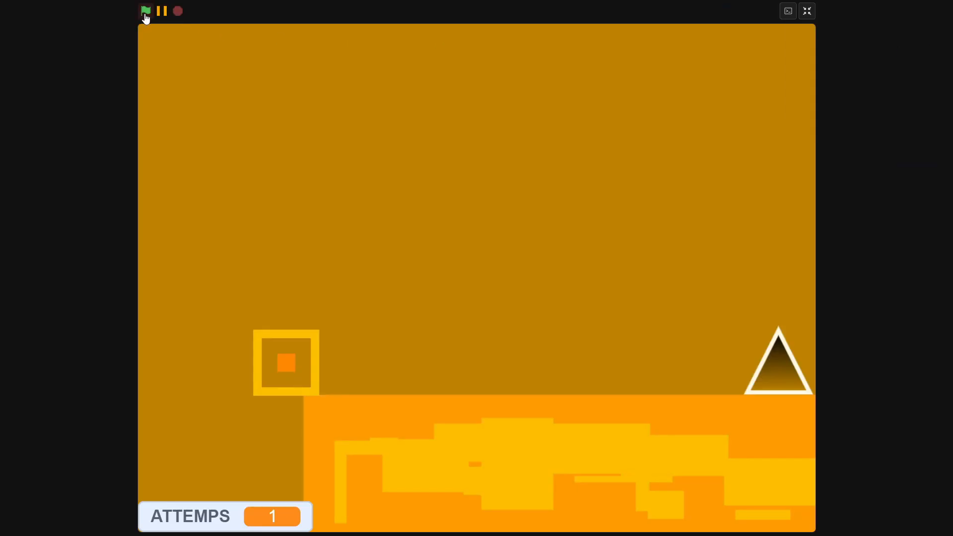
{"action": "left_click", "coordinate": [145, 11]}
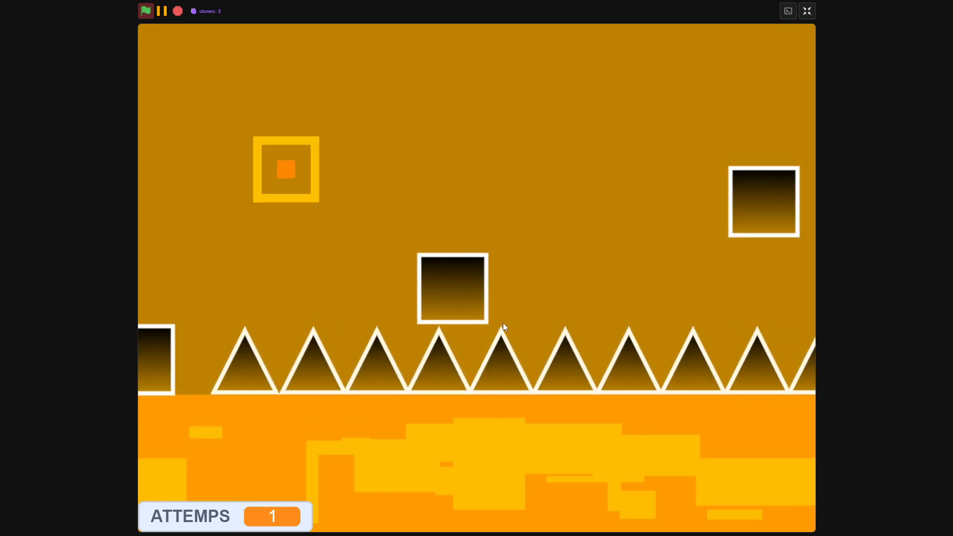
{"action": "left_click", "coordinate": [806, 10]}
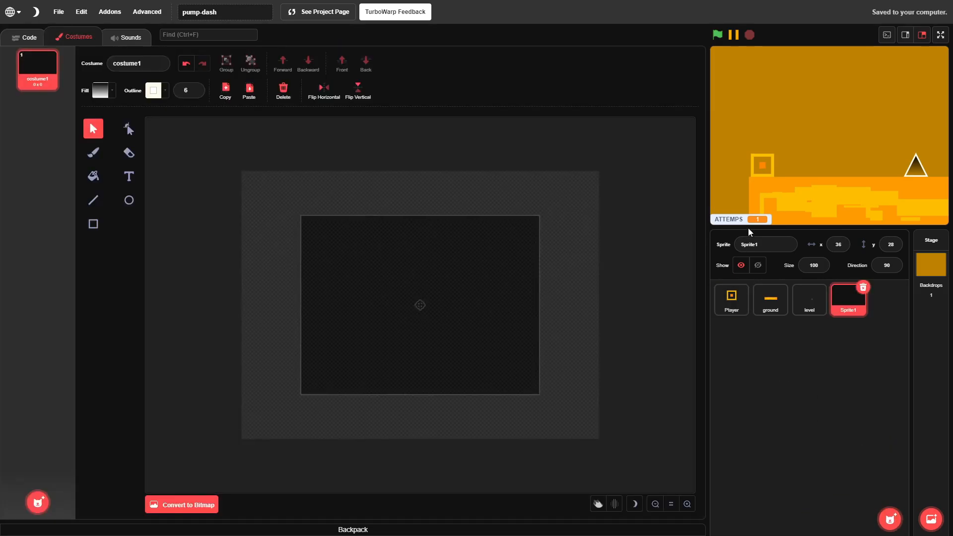
Name the new sprite 'Pause button' and start drawing its round pause-icon costume
{"action": "type", "text": "Pause but"}
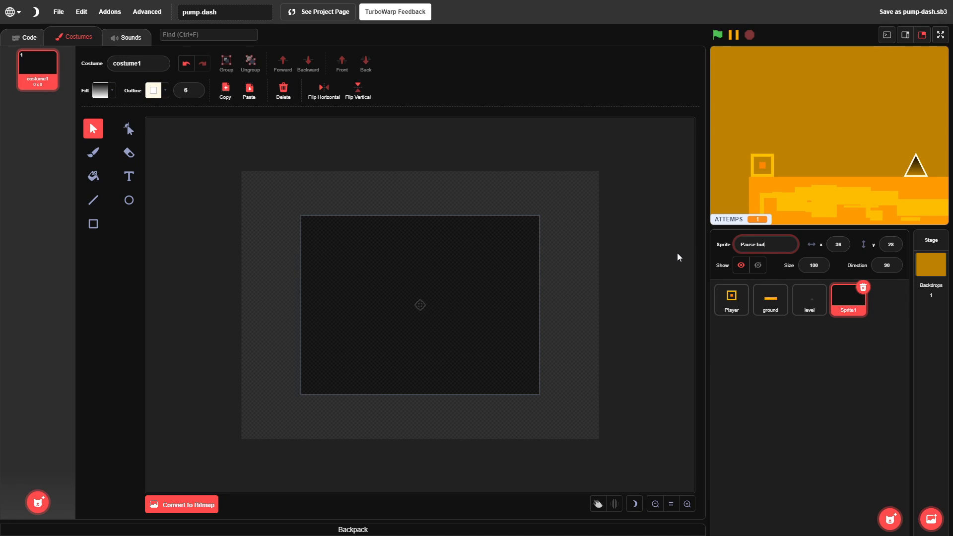
{"action": "left_click", "coordinate": [130, 200]}
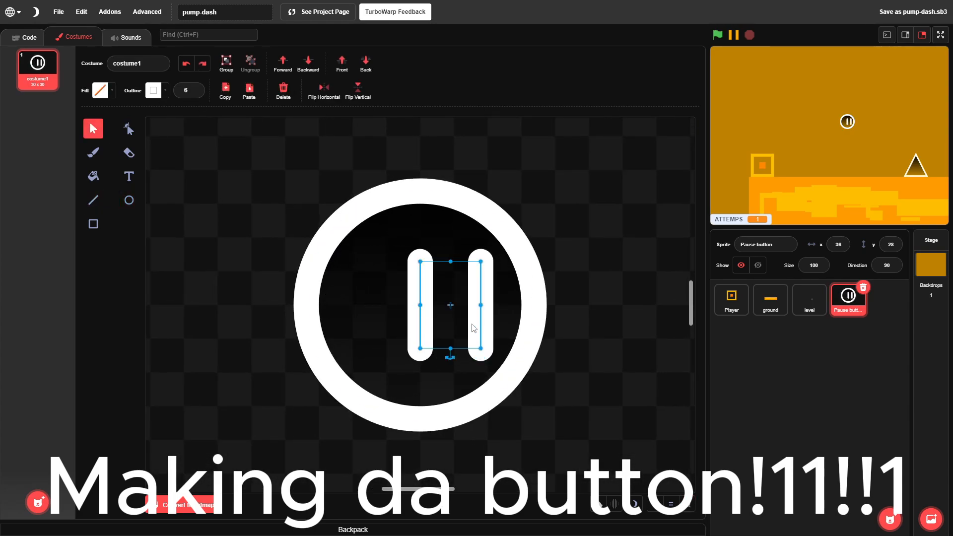
{"action": "left_click", "coordinate": [25, 37]}
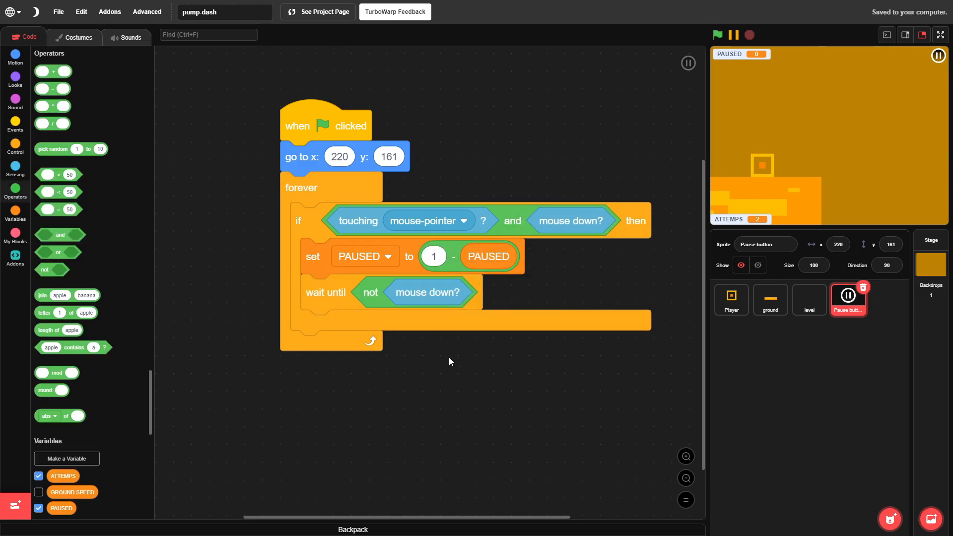
Test the pause icon in the running game so it shows the framed PAUSED overlay dimming the level
{"action": "left_click", "coordinate": [942, 33]}
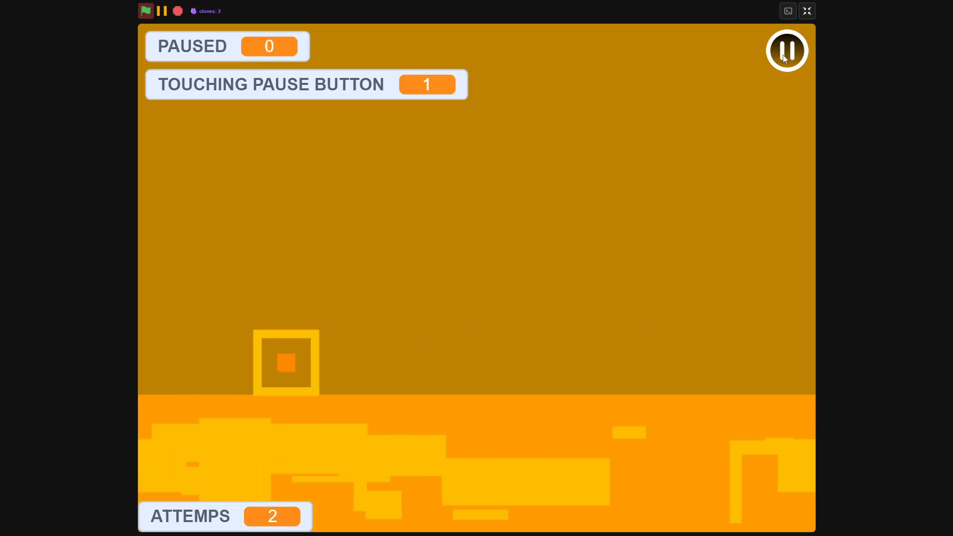
{"action": "left_click", "coordinate": [806, 10]}
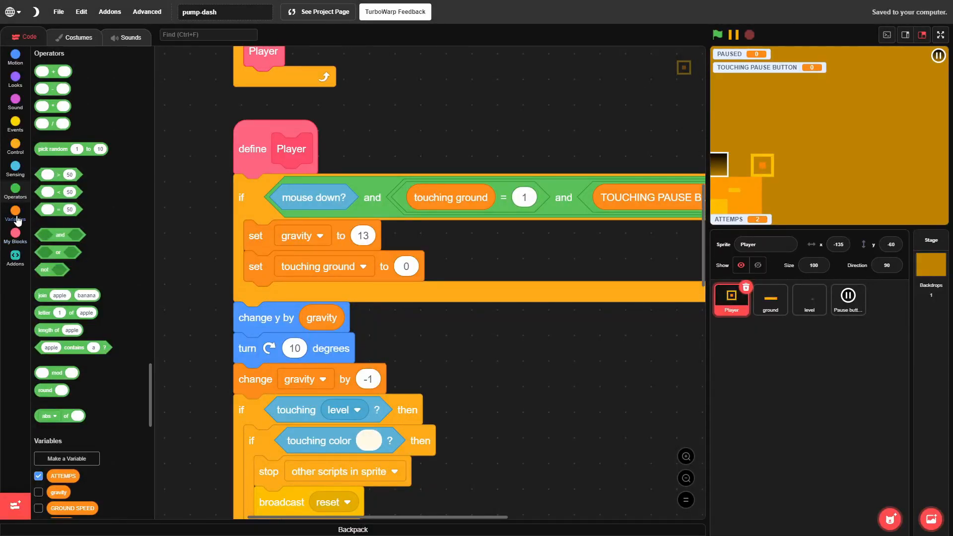
{"action": "left_click", "coordinate": [940, 36]}
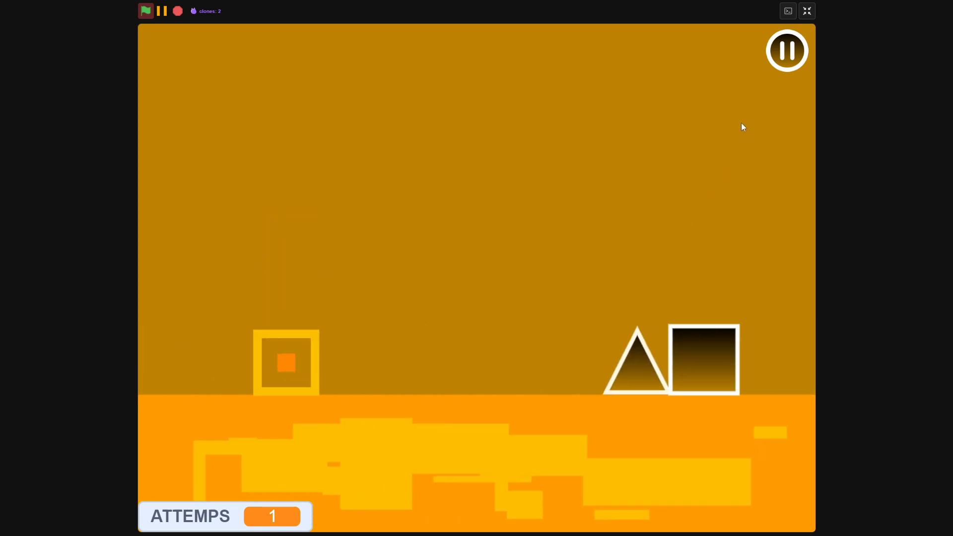
{"action": "left_click", "coordinate": [786, 50]}
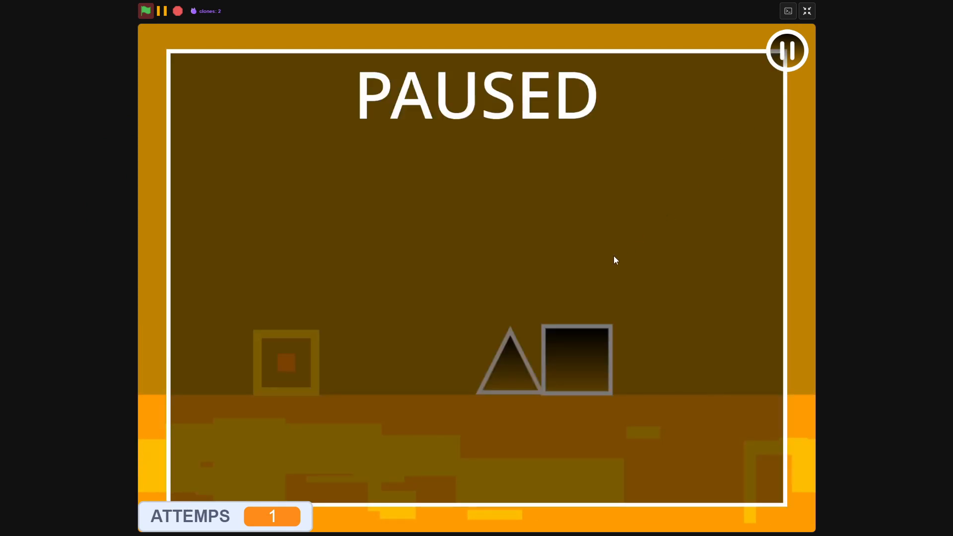